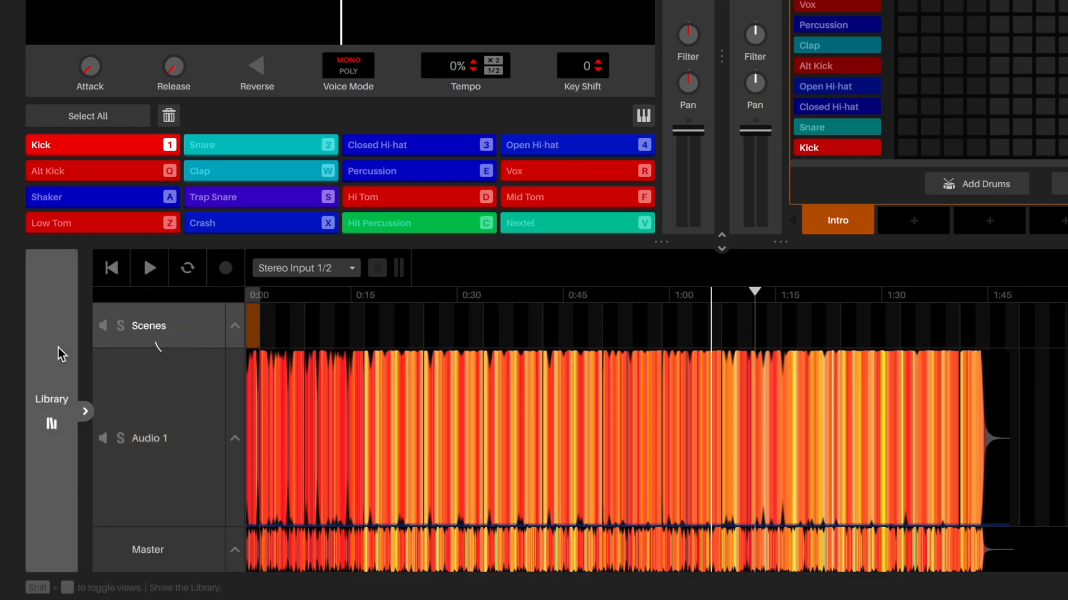
- Open the library panel to browse the drum kits
left_click(52, 410)
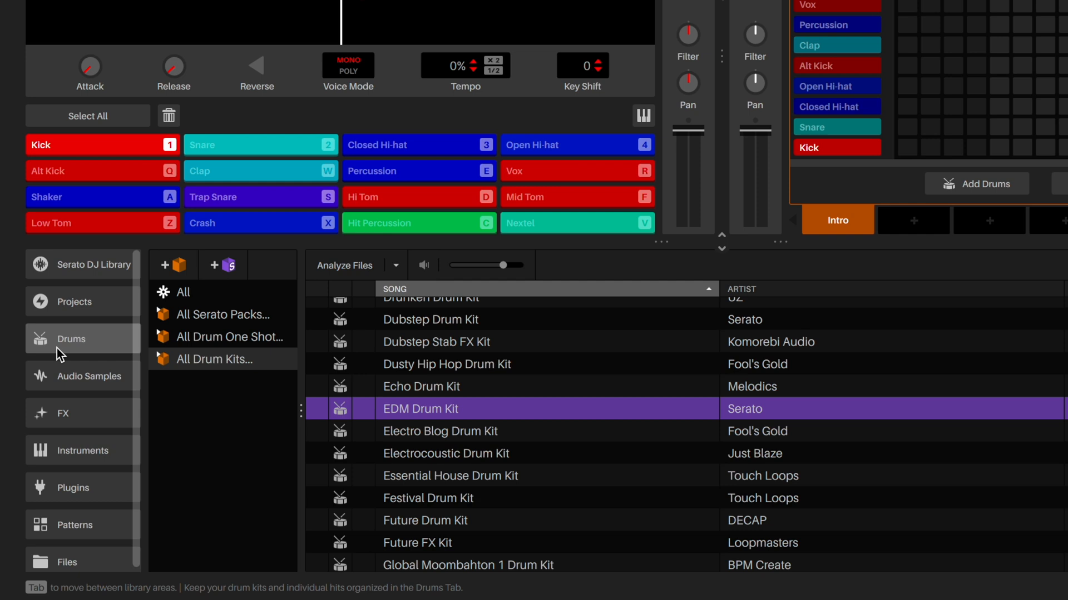
- From All Drum Kits, load EDM Drum Kit onto the drum pads
left_click(82, 339)
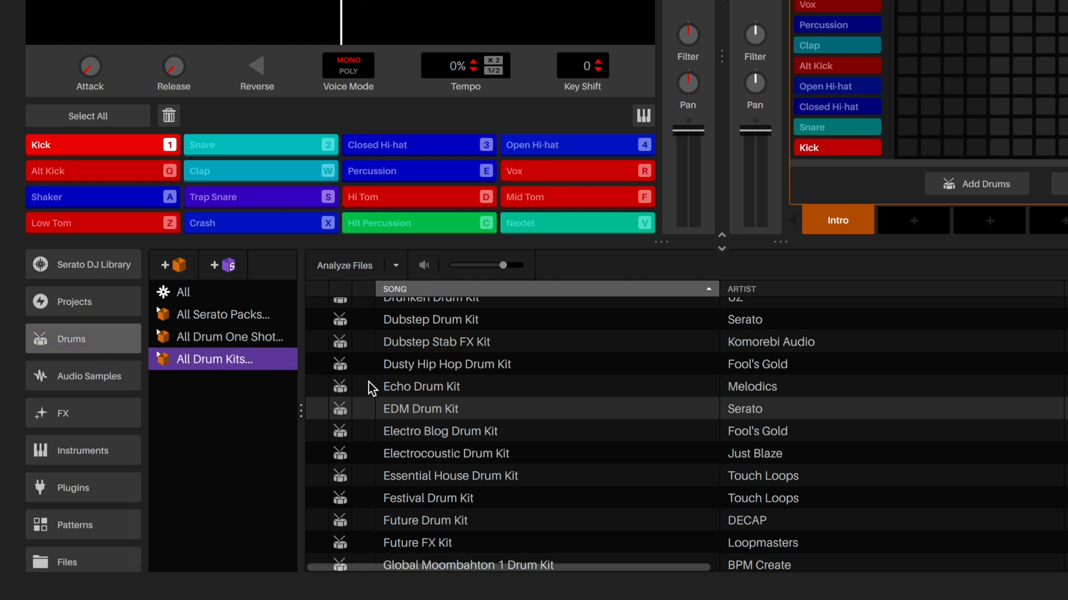
left_click(420, 409)
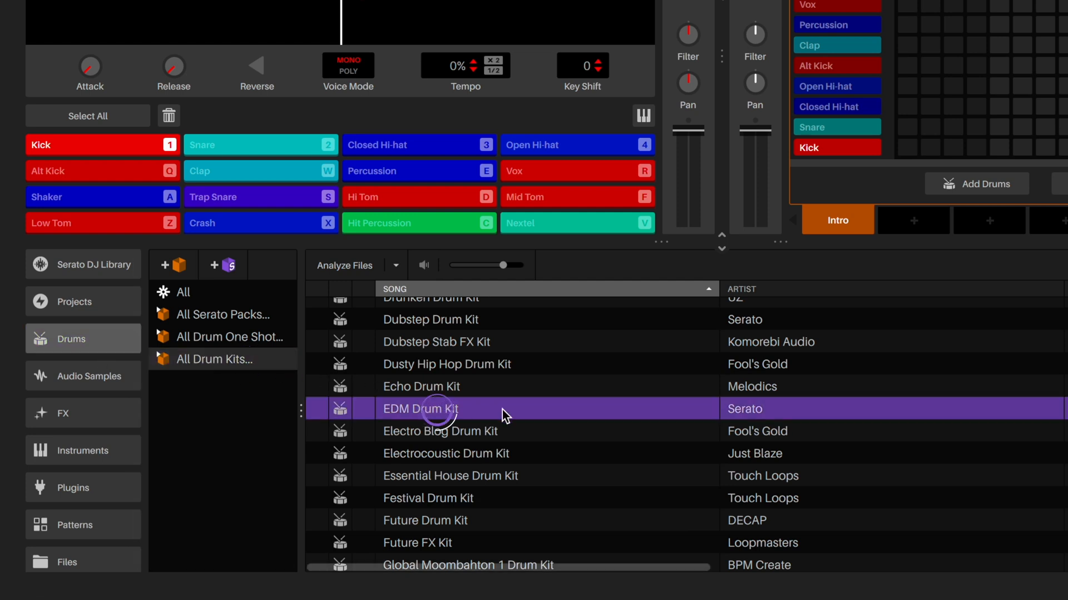
double_click(421, 409)
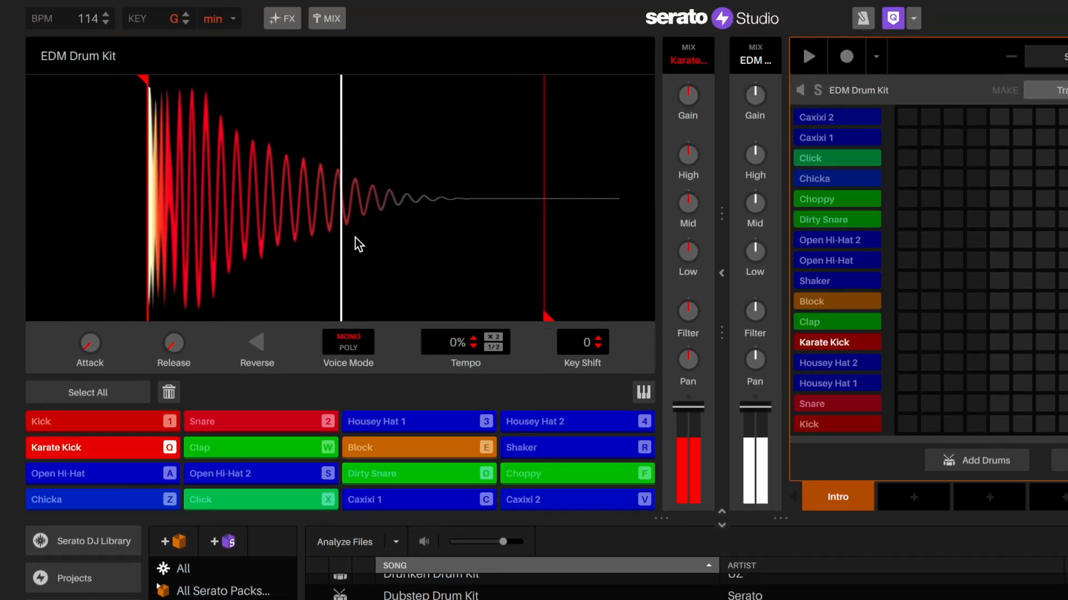
- Extend the Intro scene to two bars, arm recording and play the kick-and-clap pattern
left_click(826, 260)
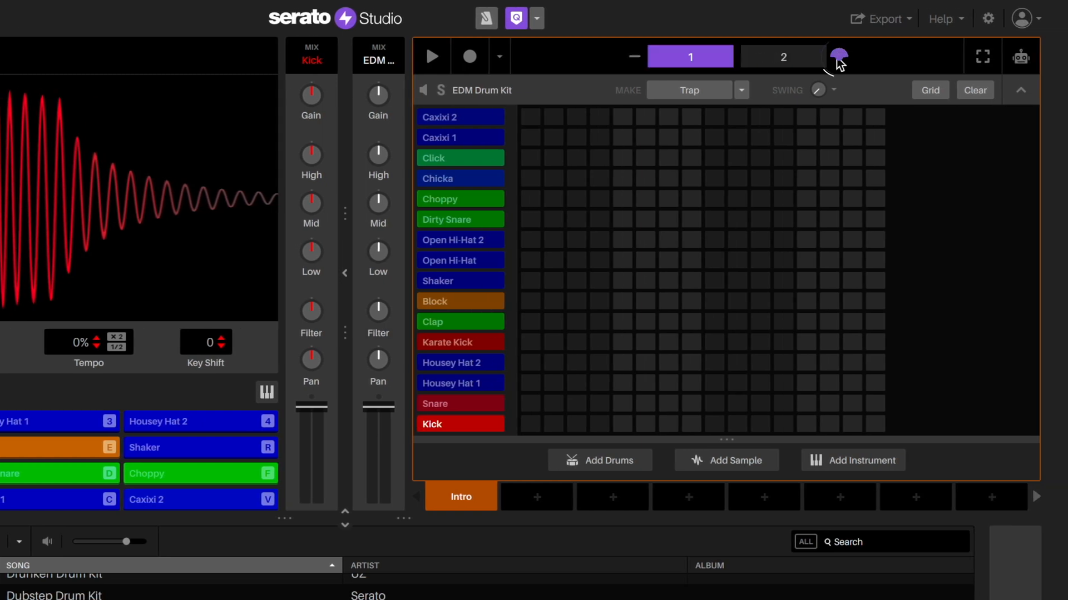
mouse_move(838, 60)
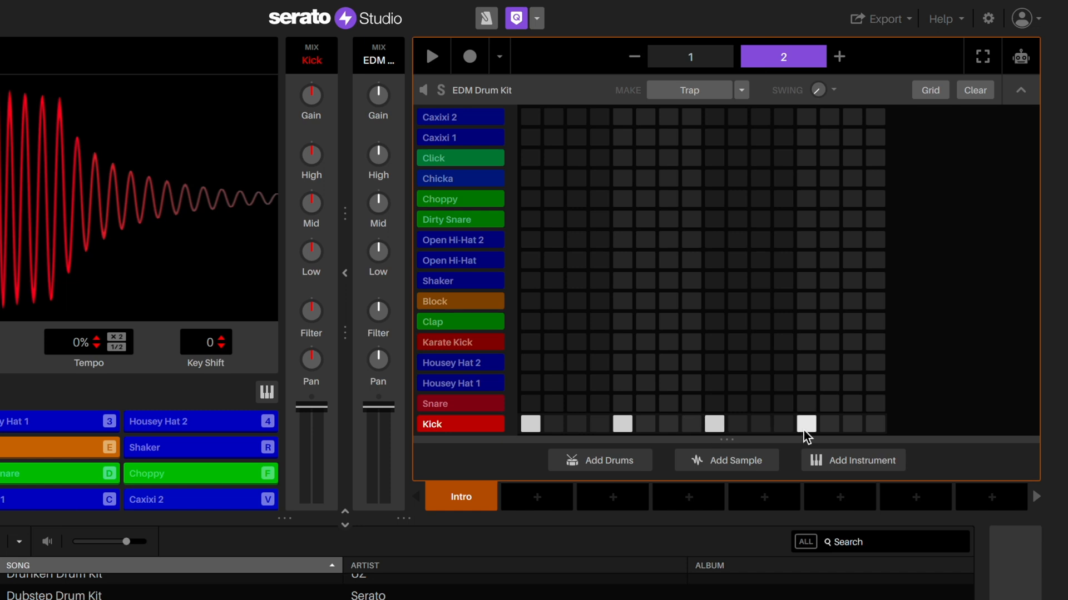
left_click(460, 321)
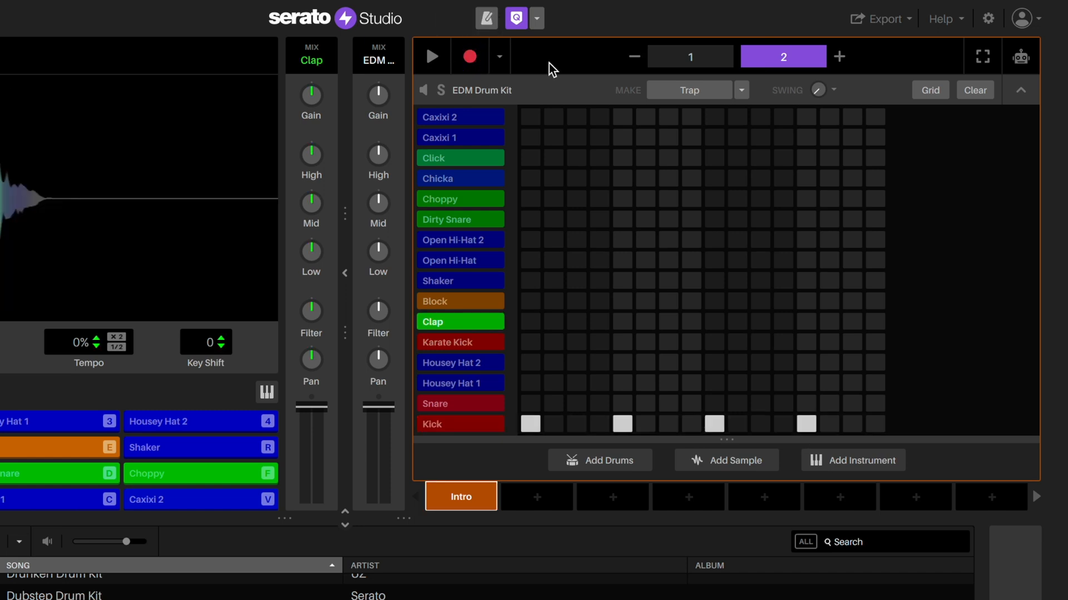
left_click(432, 56)
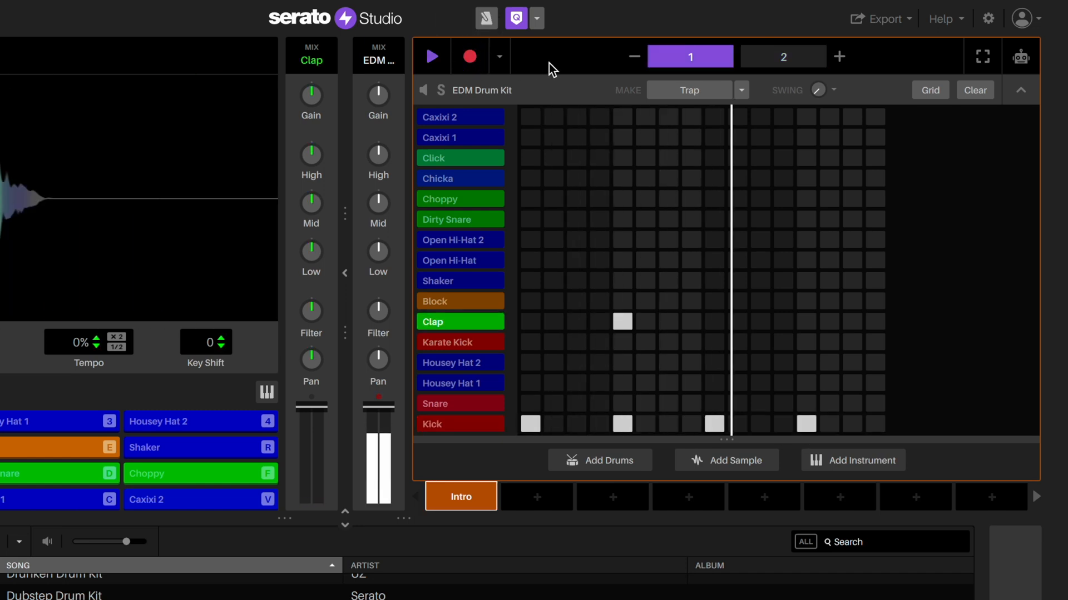
left_click(782, 57)
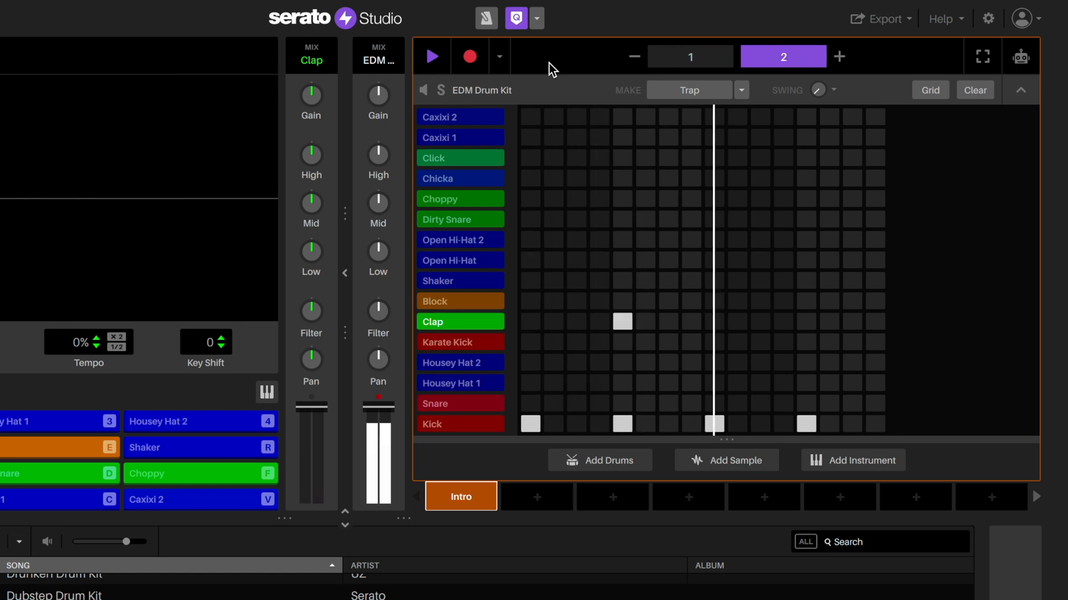
- Set the beat style to EDM and generate several kick, clap and hi-hat variations
left_click(740, 89)
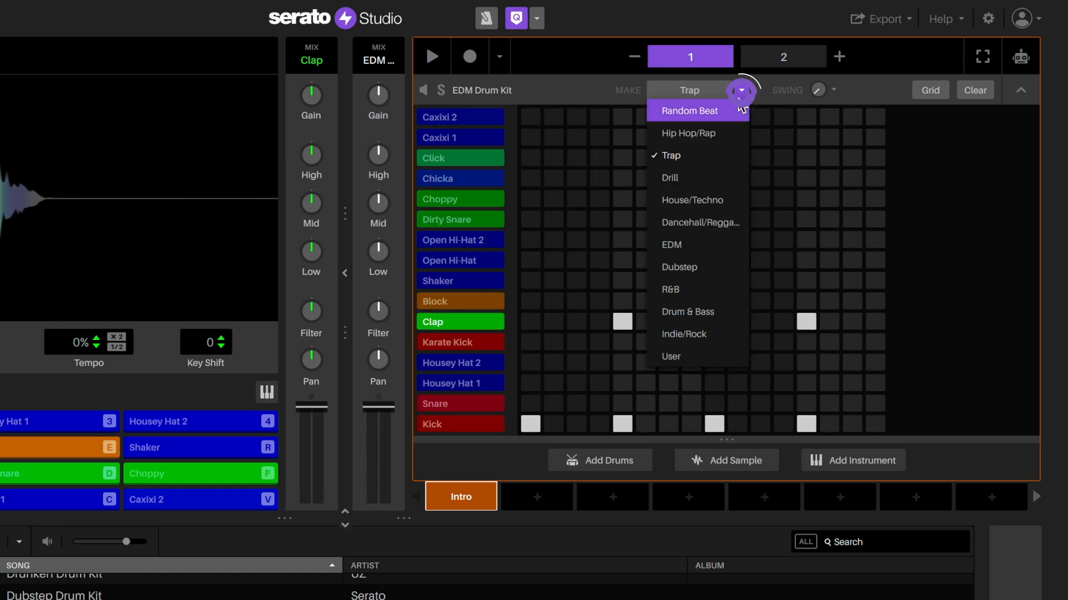
left_click(671, 246)
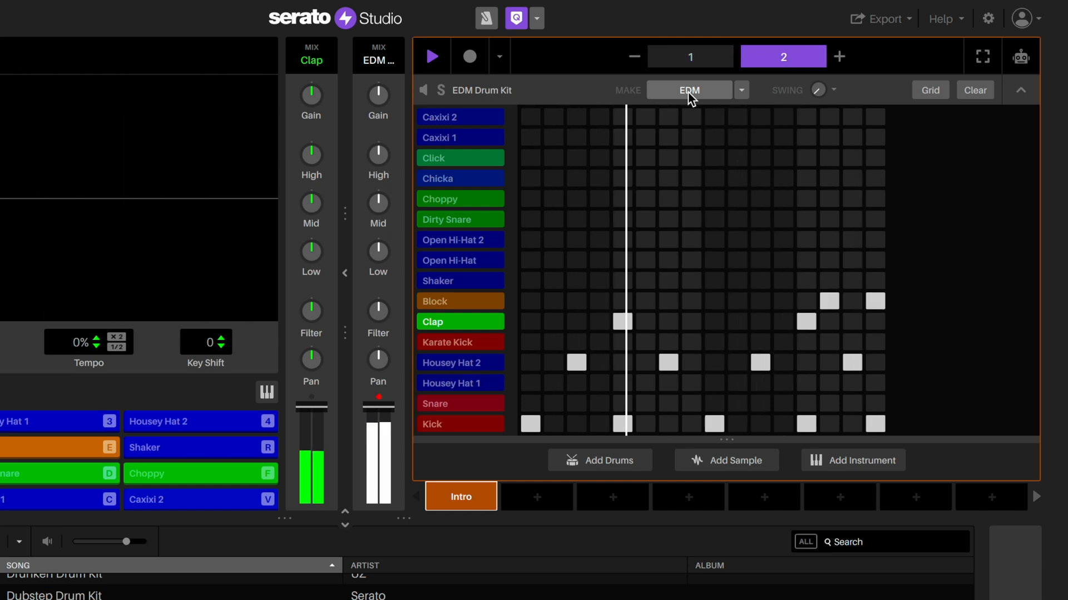
left_click(689, 57)
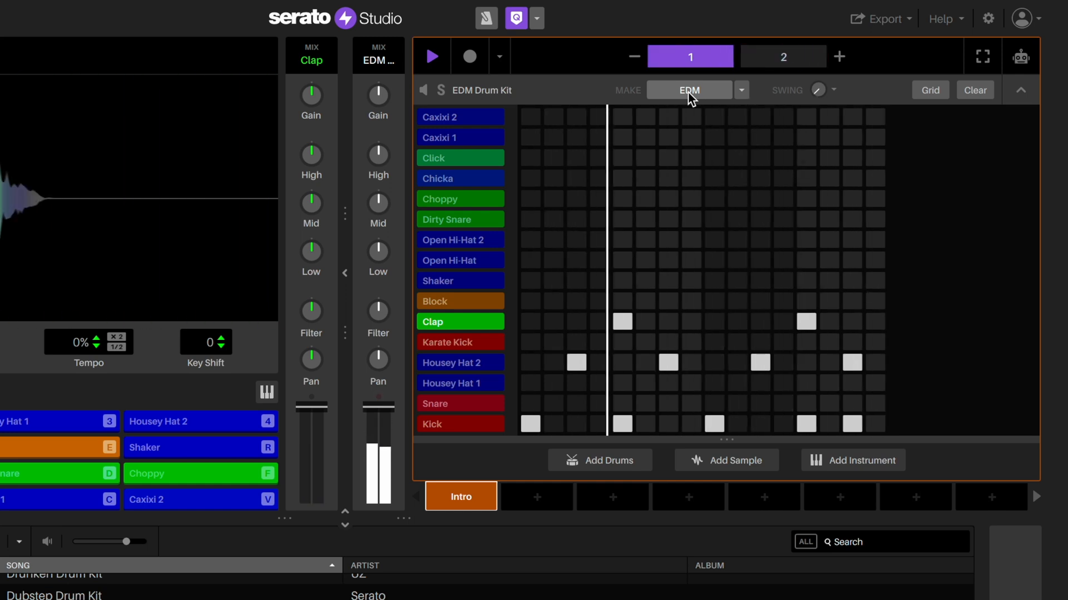
left_click(782, 56)
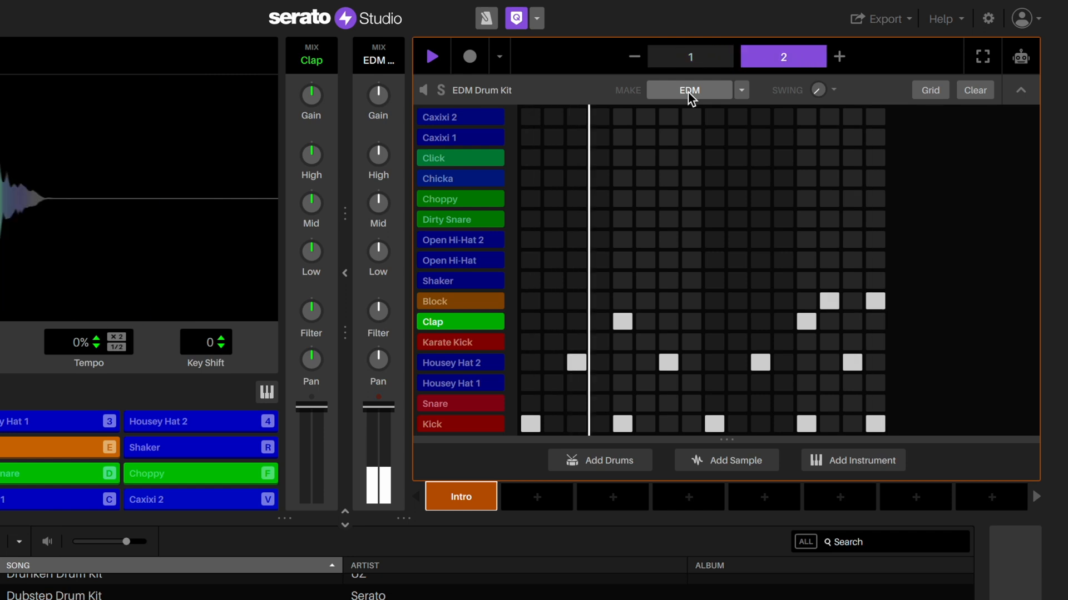
left_click(688, 56)
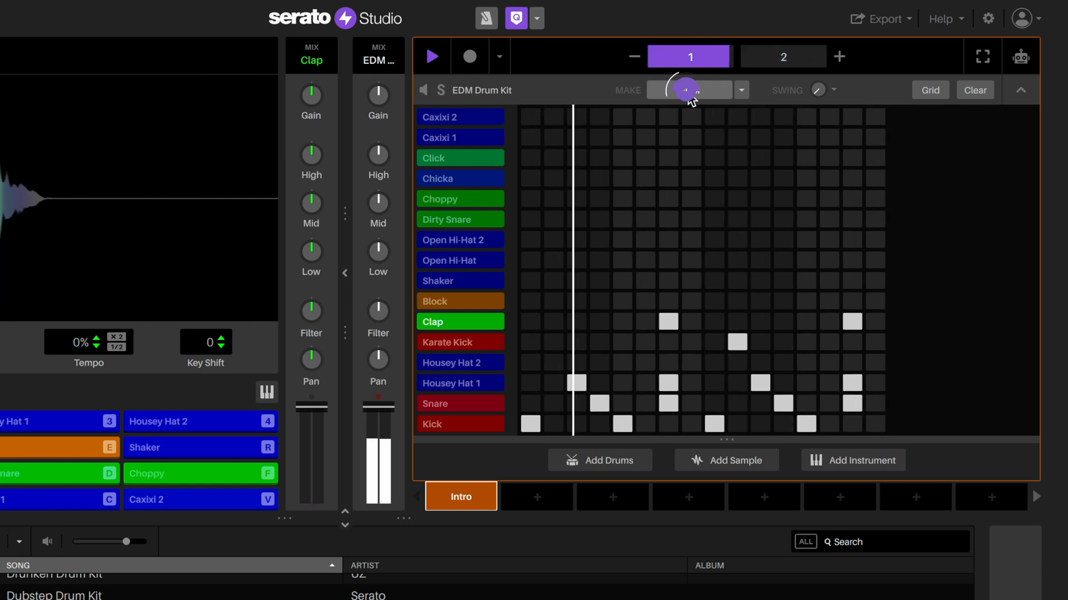
left_click(782, 57)
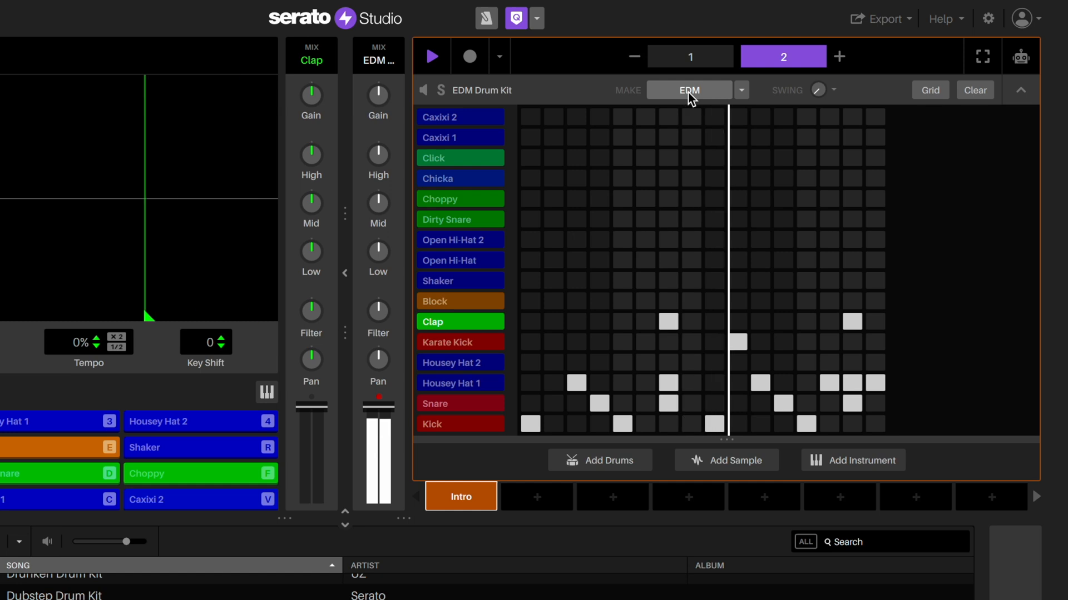
left_click(689, 57)
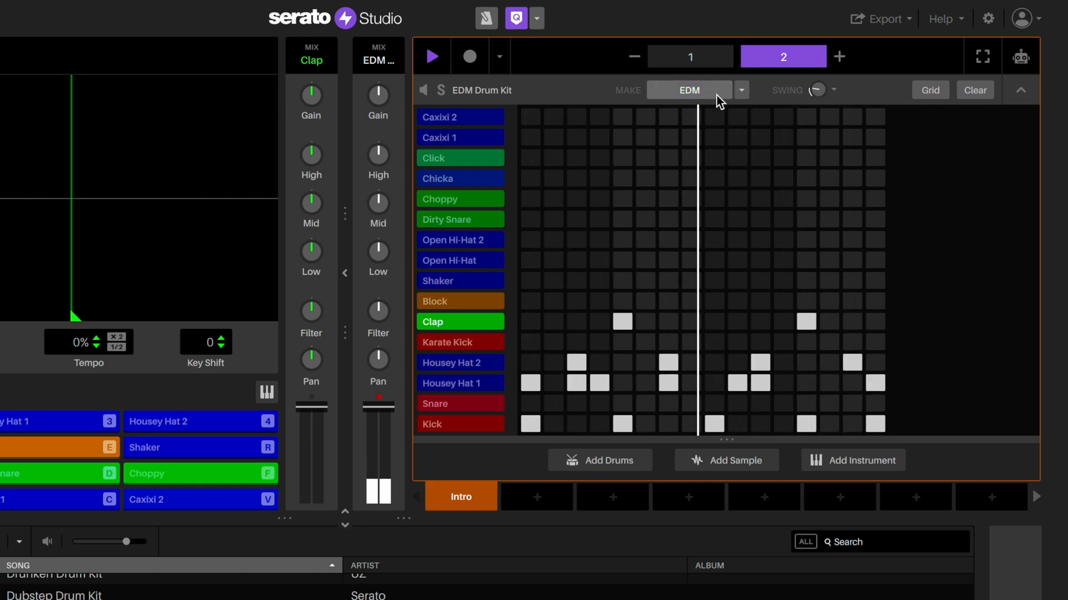
left_click(688, 57)
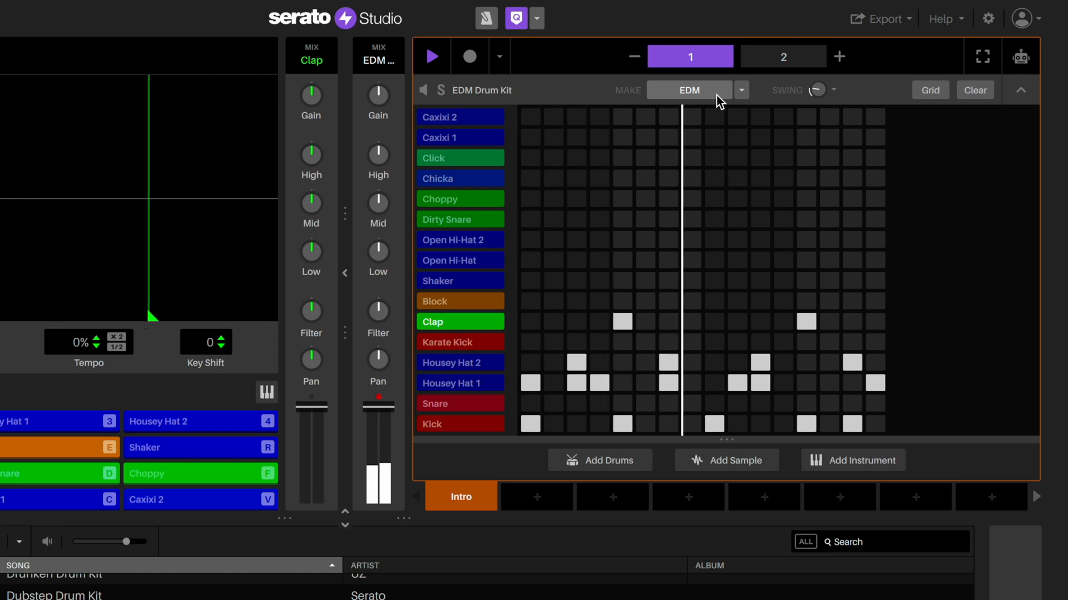
left_click(782, 57)
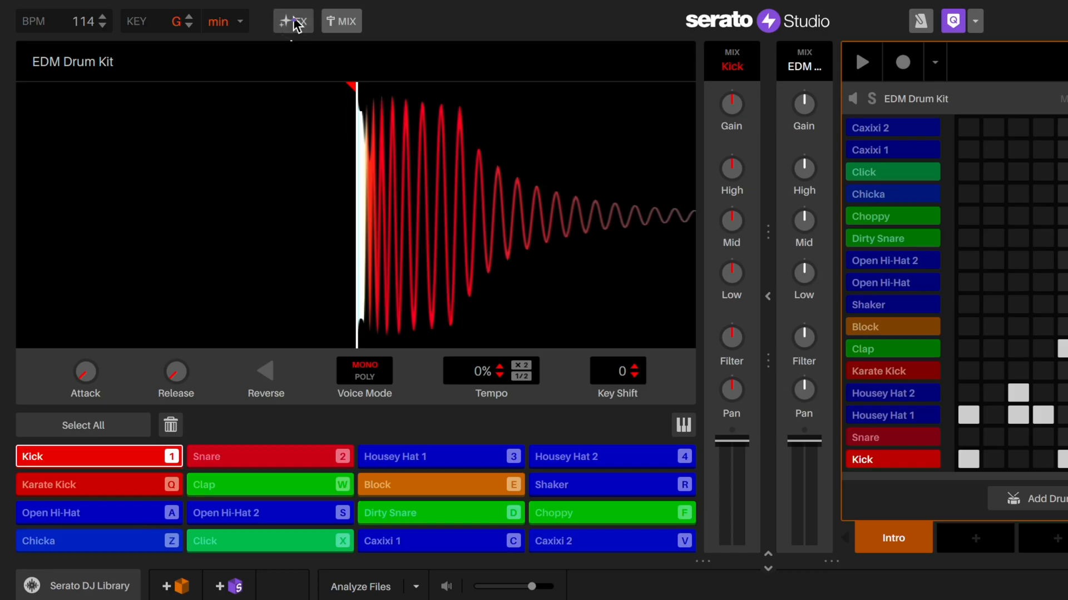
- Swap the drums' first effect slot from flanger to Drums Reverb
left_click(291, 21)
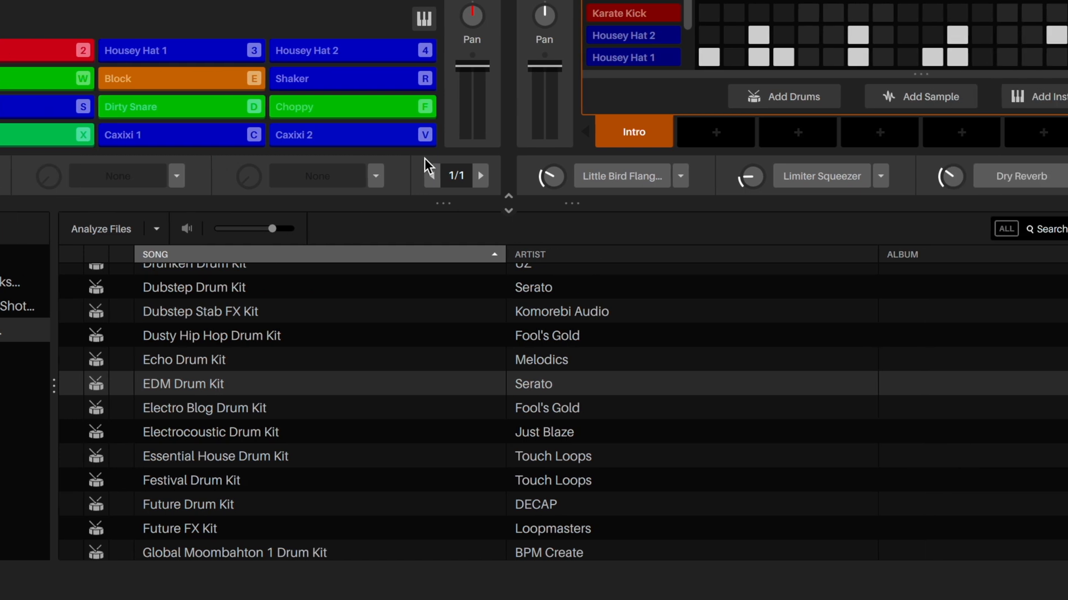
left_click(474, 175)
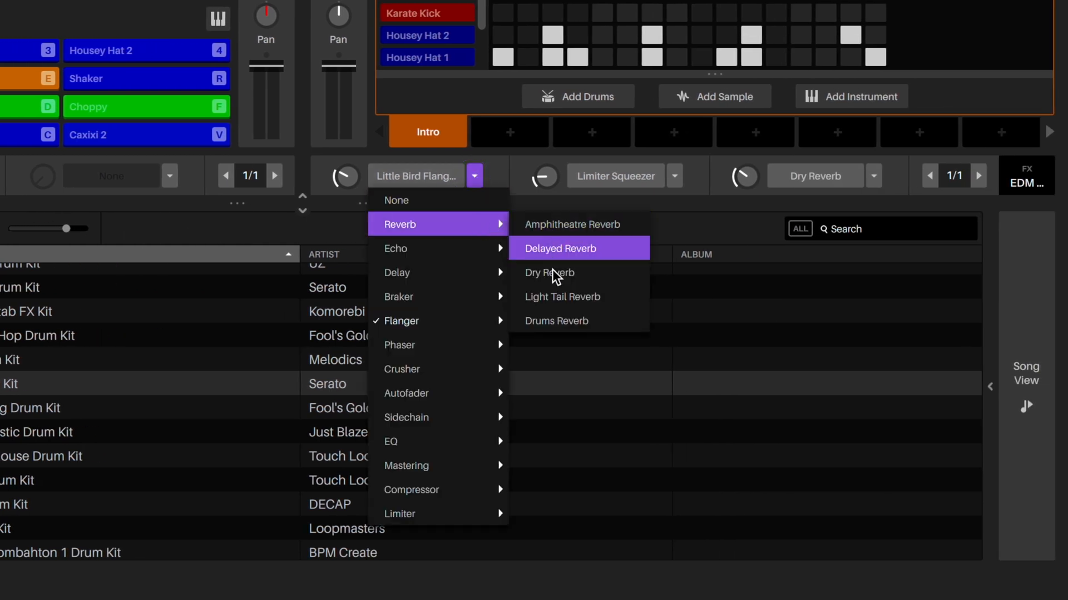
left_click(556, 321)
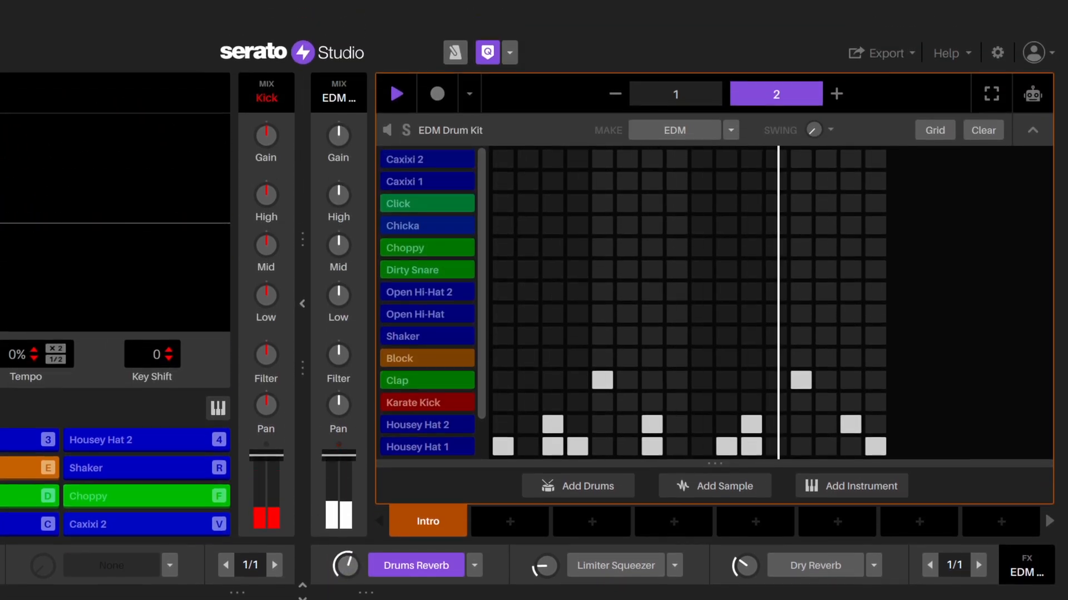
- Raise the Swing knob to about 19%, then stop playback
left_click(675, 94)
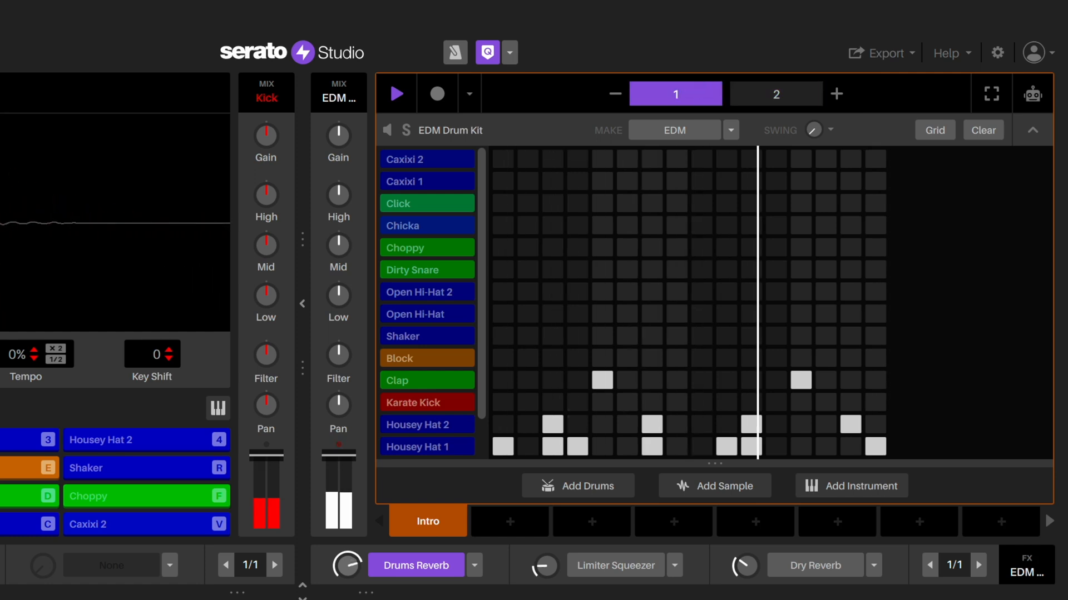
left_click(774, 94)
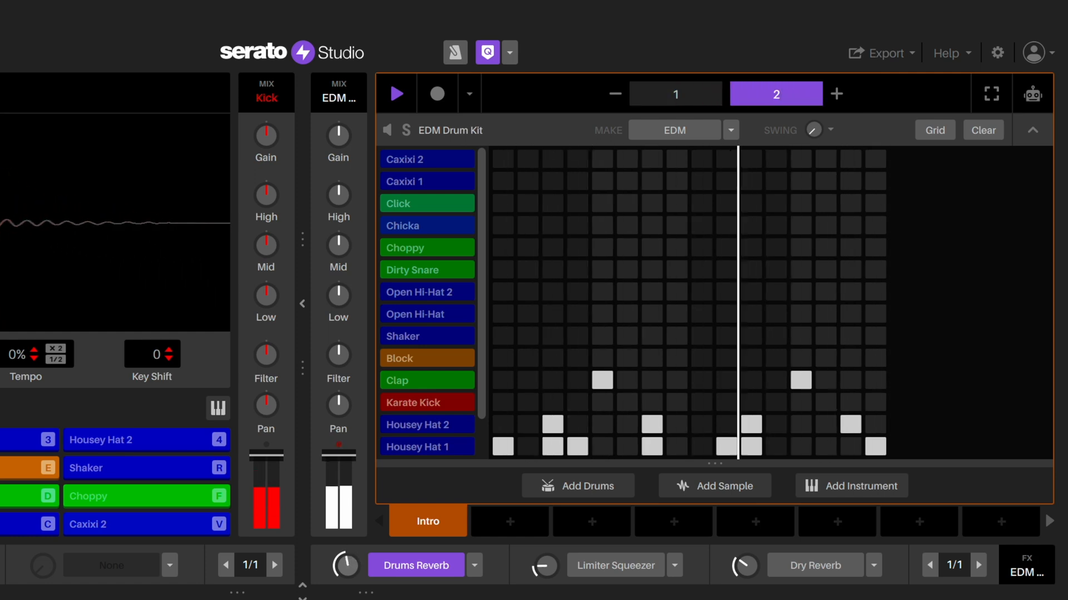
left_click(674, 94)
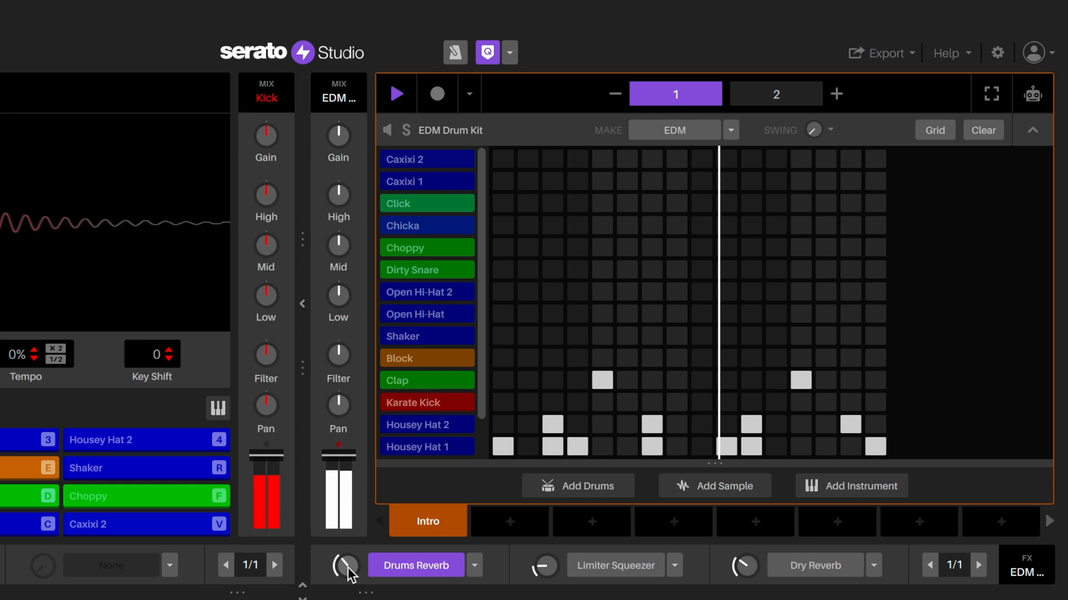
left_click(774, 93)
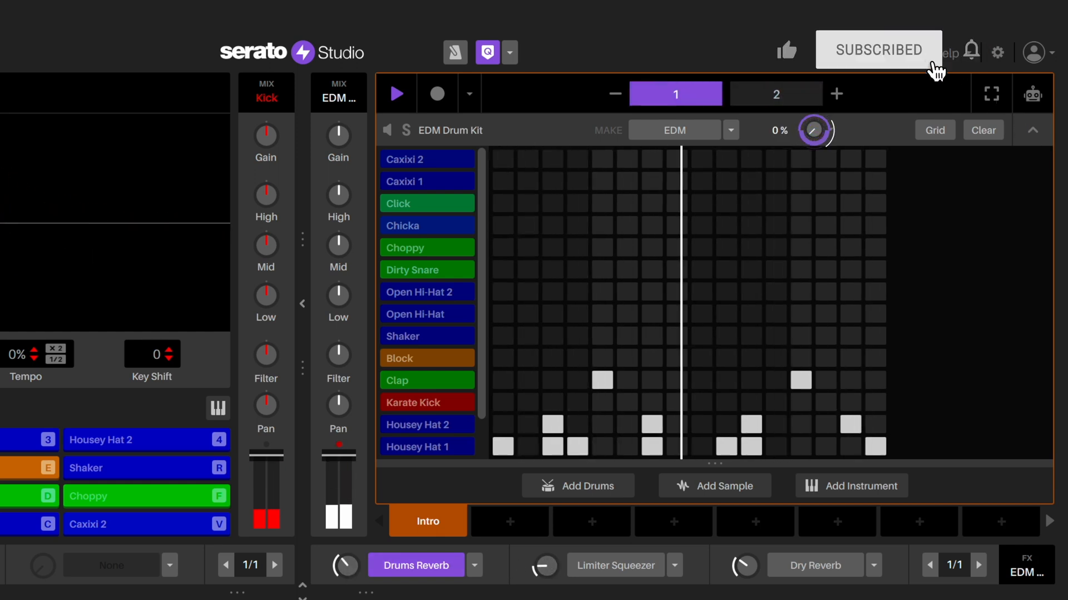
left_click(775, 94)
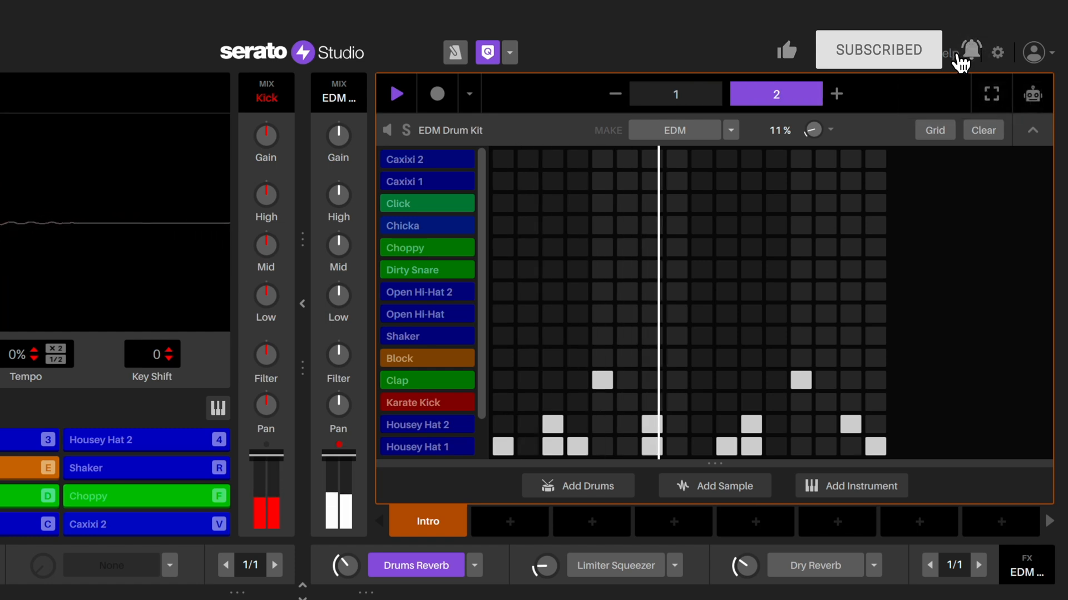
left_click(675, 94)
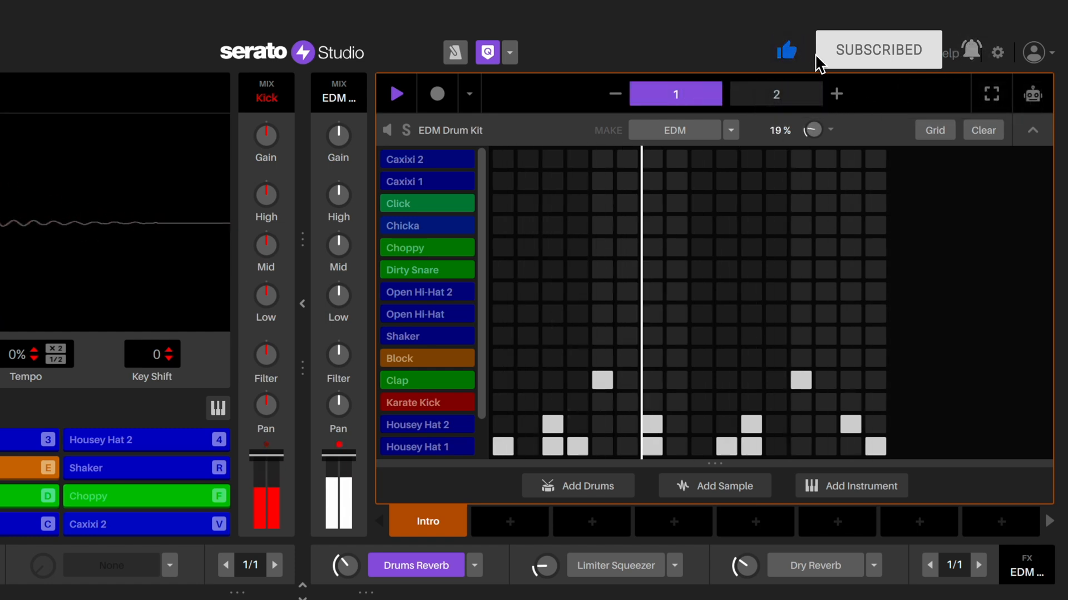
left_click(775, 93)
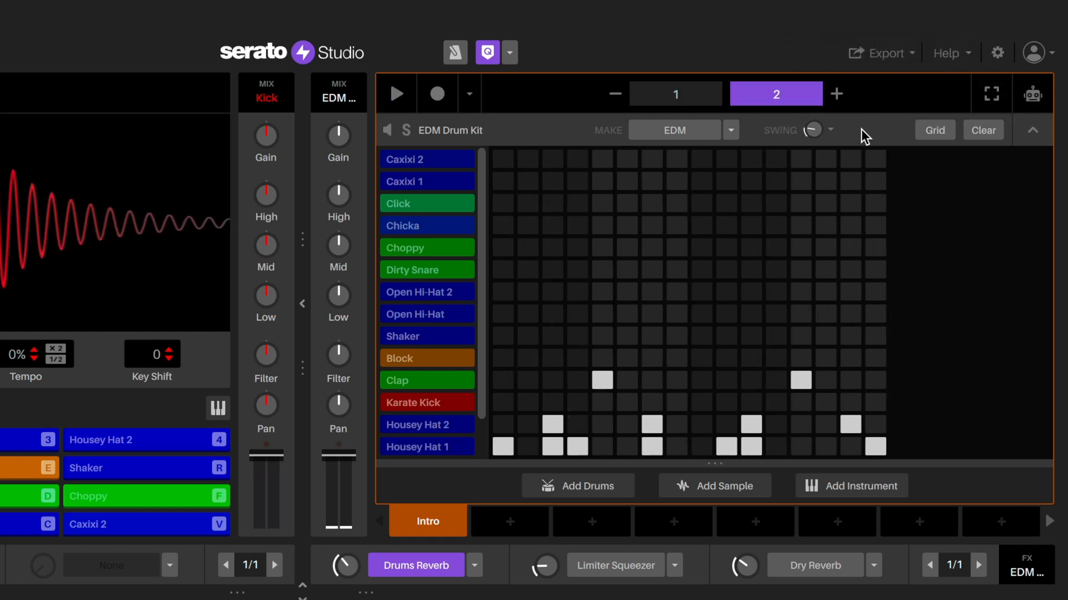